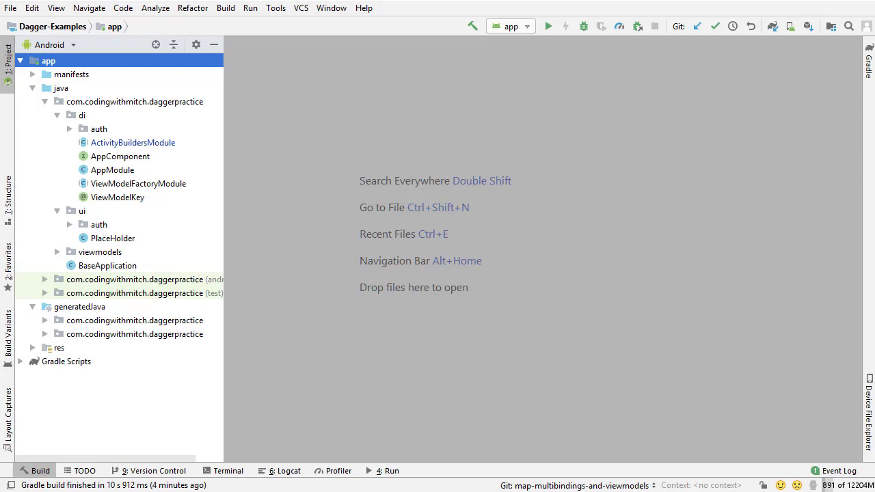
- Open ActivityBuildersModule from the di package alongside AppComponent
double_click(120, 155)
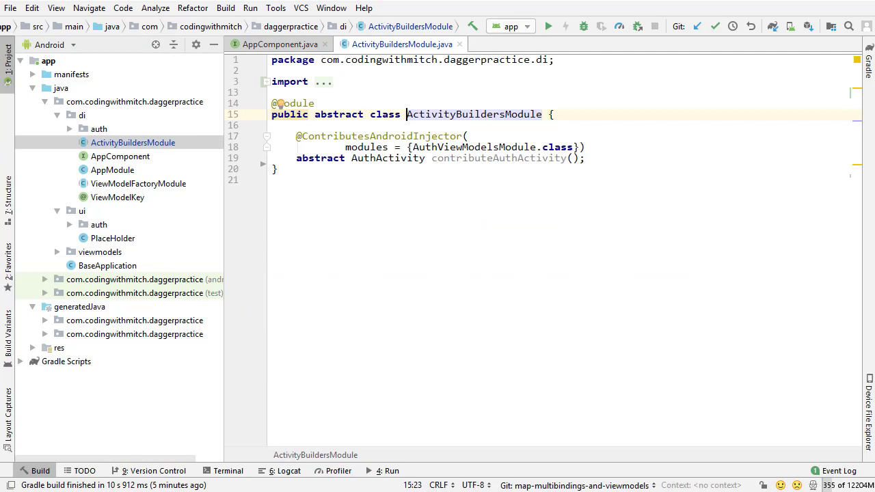
double_click(388, 158)
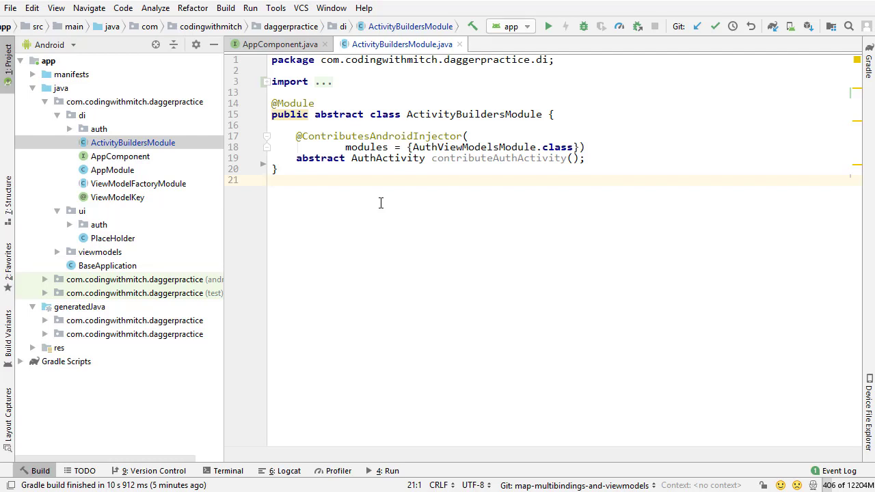
mouse_move(171, 310)
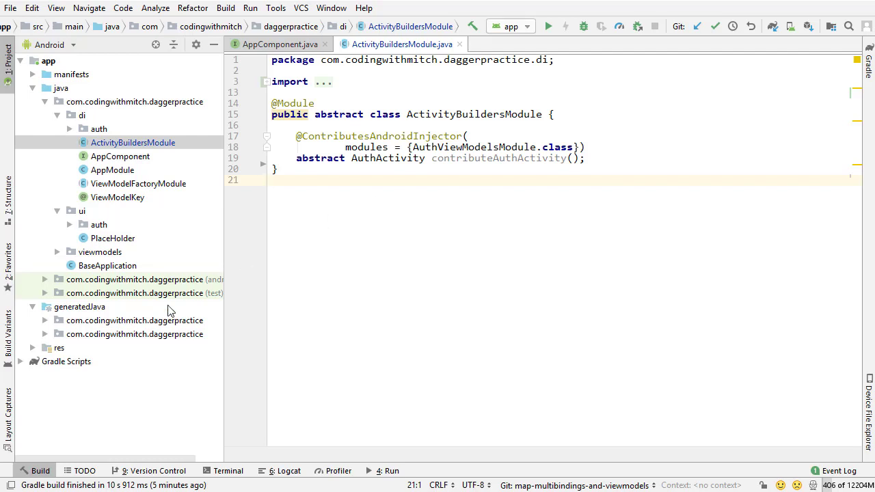
- Browse the generatedJava di package to see DaggerAppComponent and the viewmodels classes
left_click(134, 333)
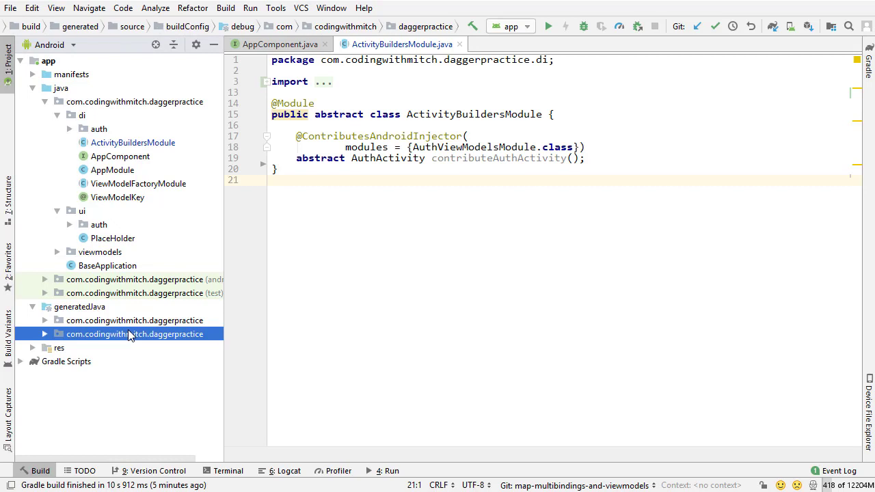
mouse_move(161, 330)
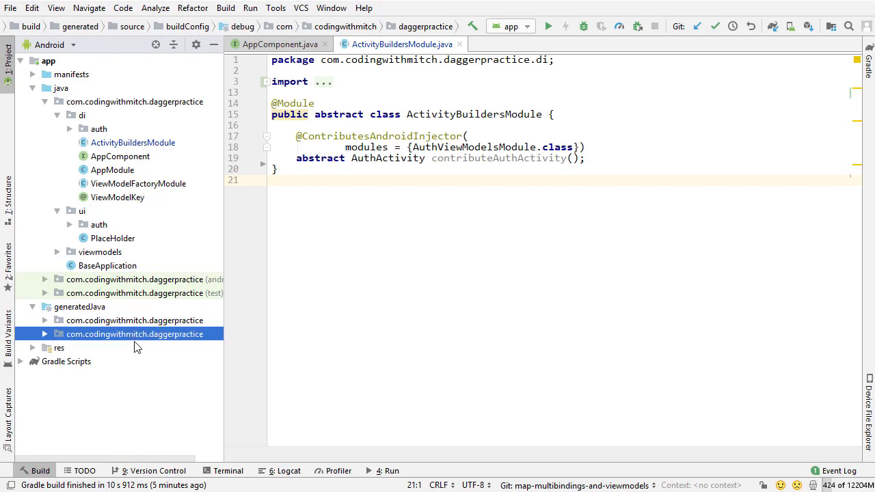
left_click(79, 306)
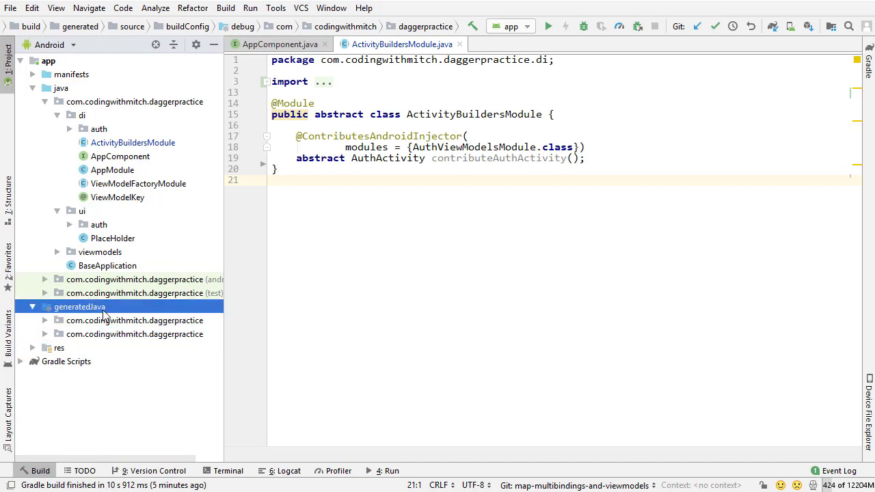
left_click(44, 319)
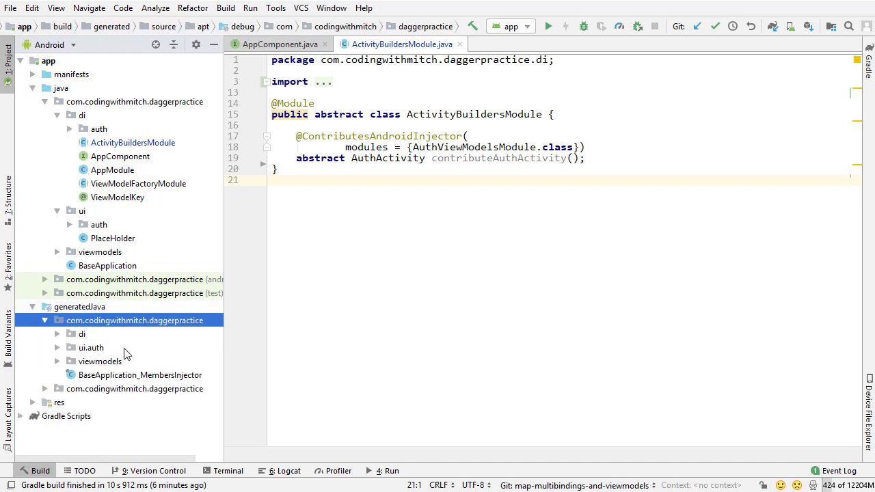
left_click(90, 347)
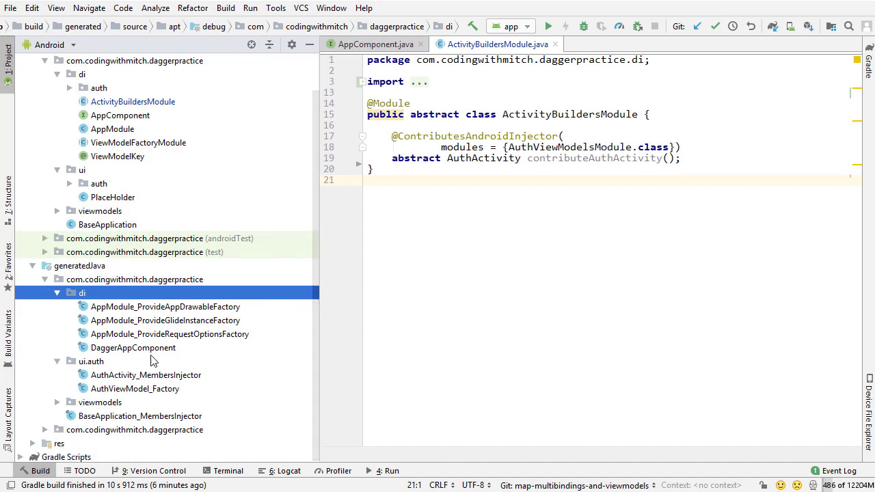
mouse_move(126, 294)
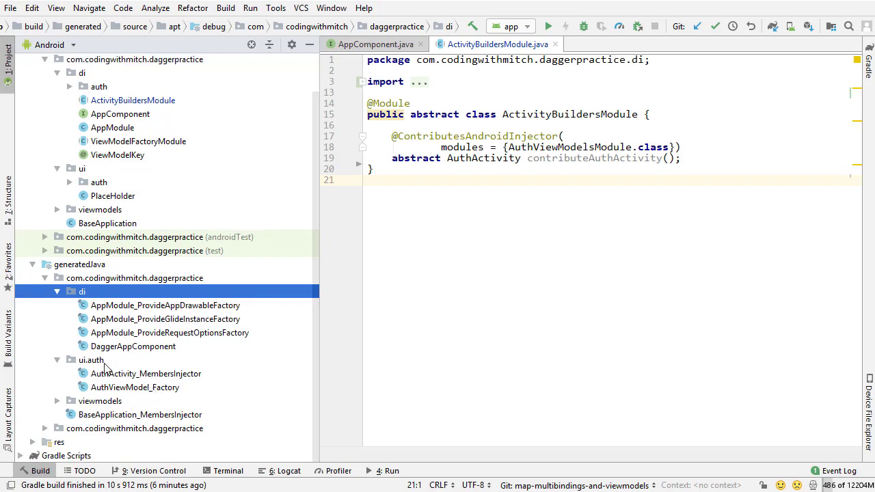
left_click(132, 345)
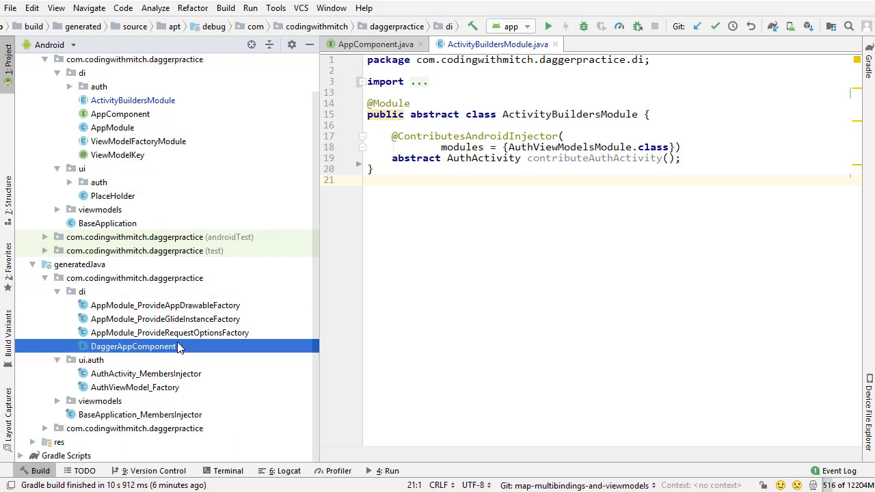
left_click(134, 346)
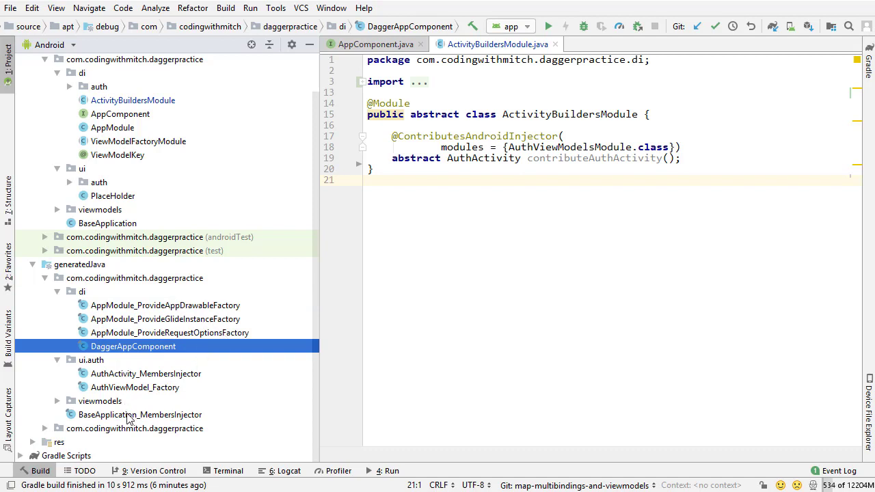
left_click(100, 400)
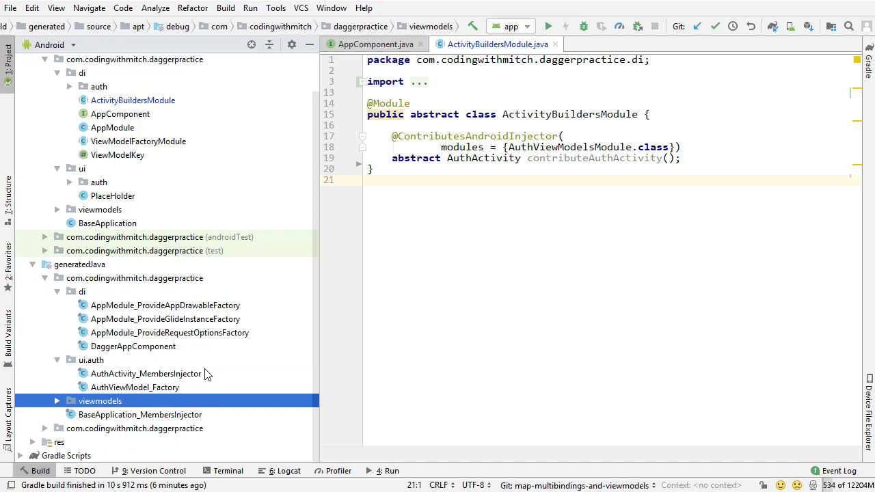
- Rebuild the project so ActivityBuildersModule_ContributeAuthActivity is generated under di
left_click(169, 332)
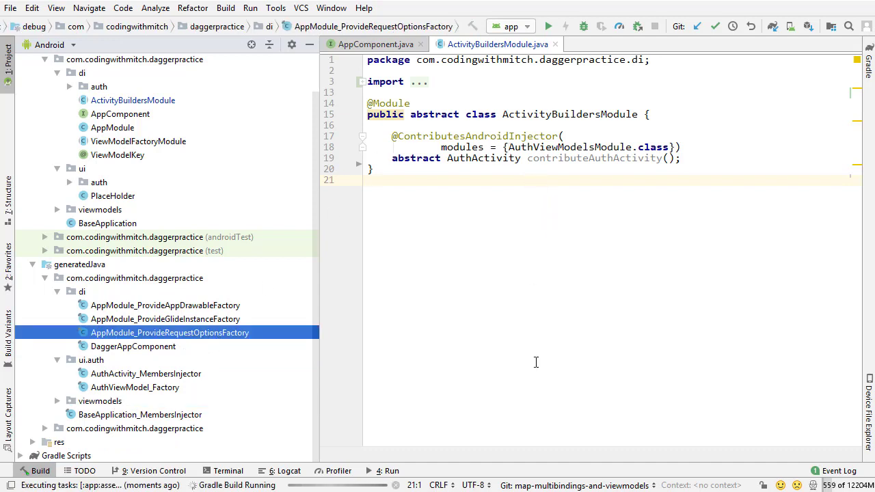
mouse_move(425, 235)
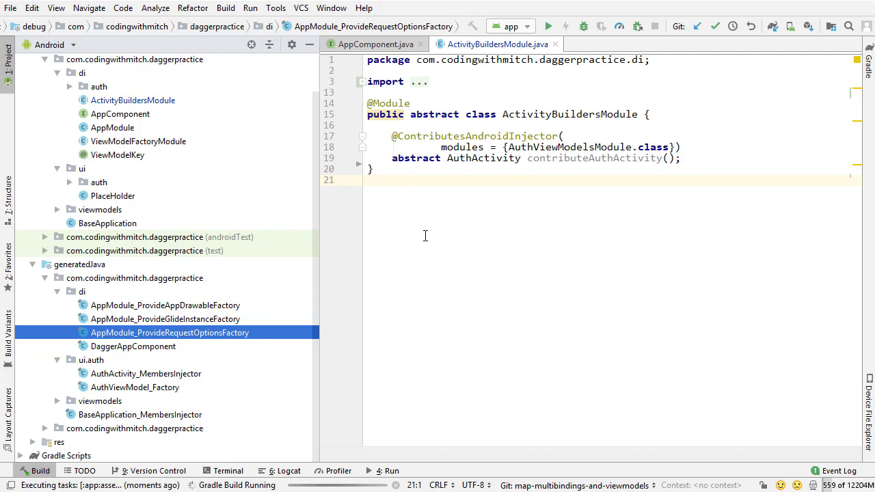
left_click(226, 8)
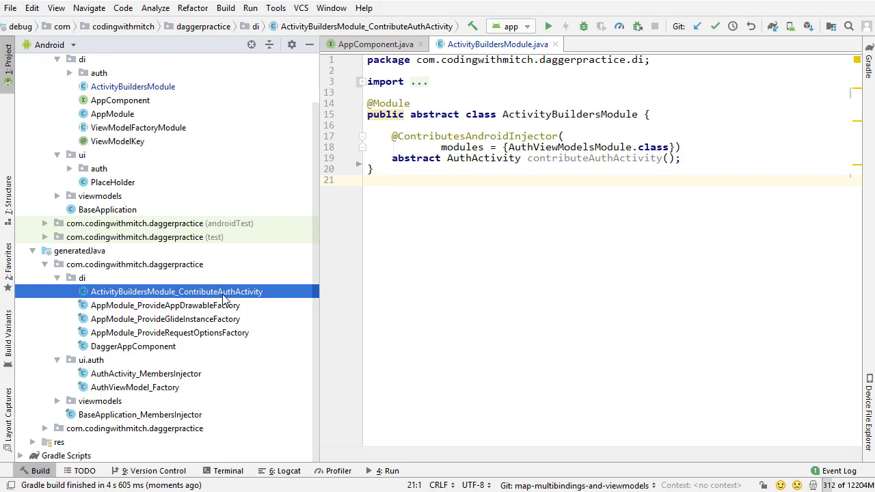
- Open the generated ActivityBuildersModule_ContributeAuthActivity class and copy its binding method and AuthActivitySubcomponent
double_click(176, 291)
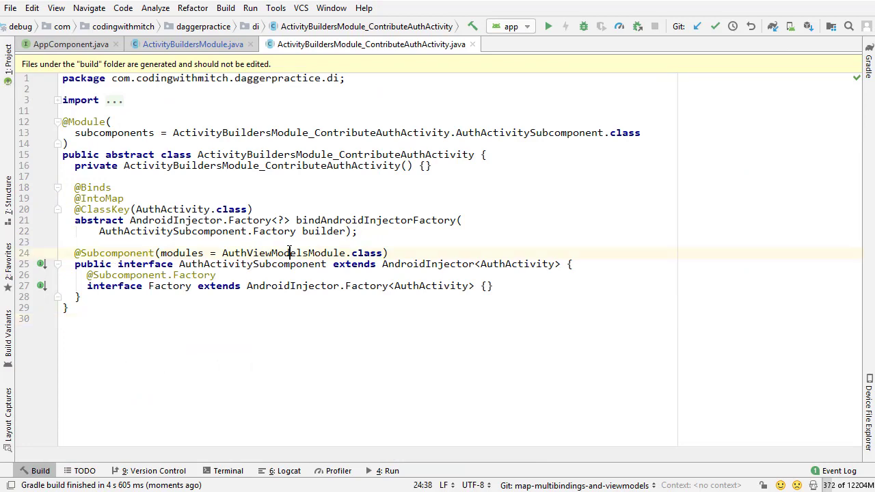
double_click(282, 253)
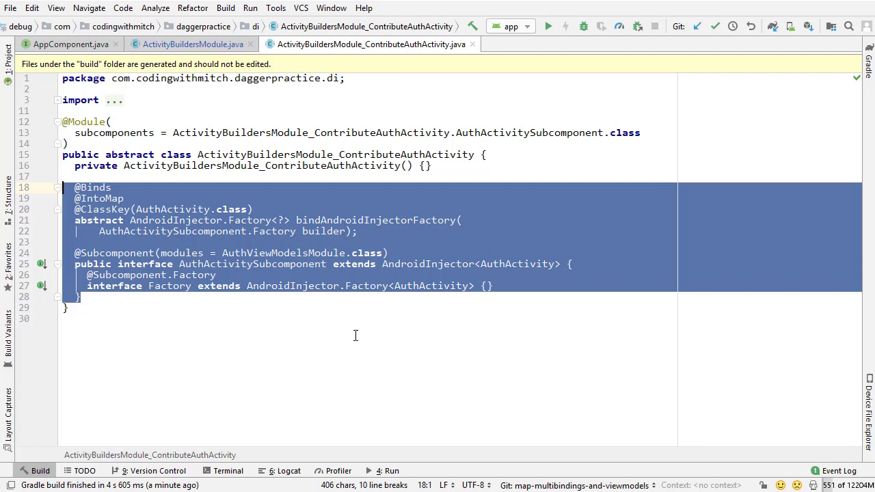
- Import the pasted AuthActivitySubcomponent in ActivityBuildersModule, build with Ctrl+F9, and switch to AppComponent
left_click(194, 44)
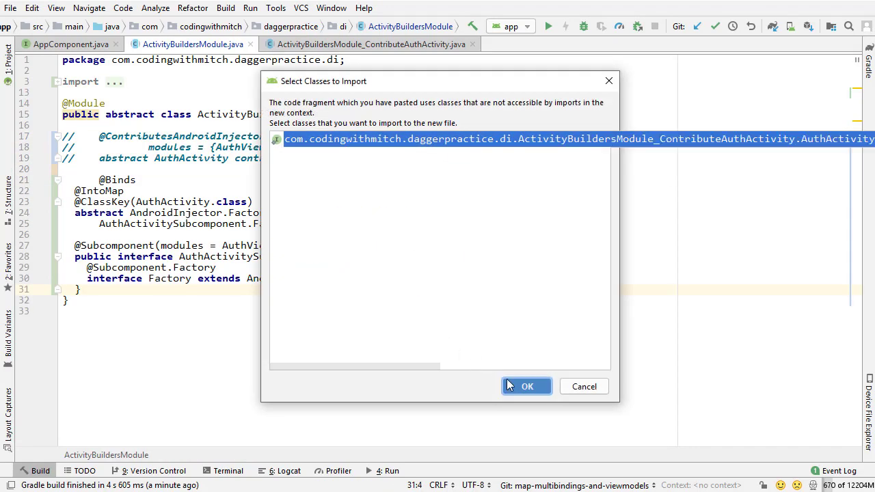
left_click(526, 386)
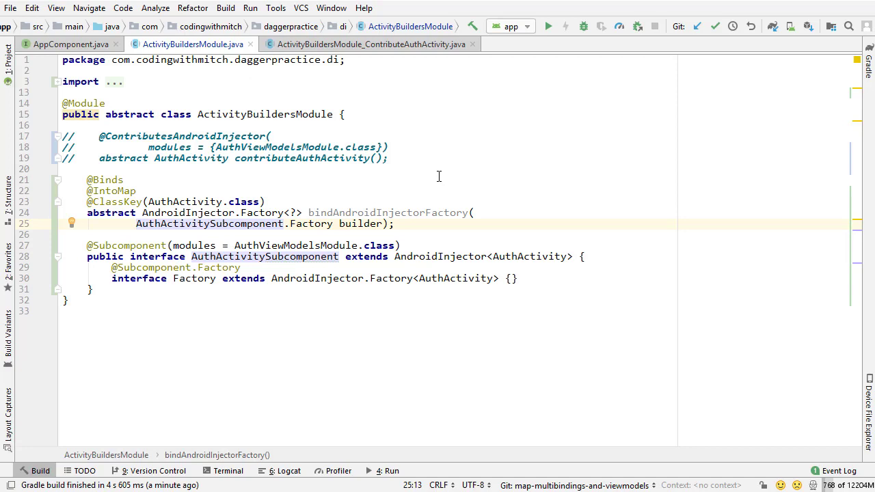
key("ctrl+F9")
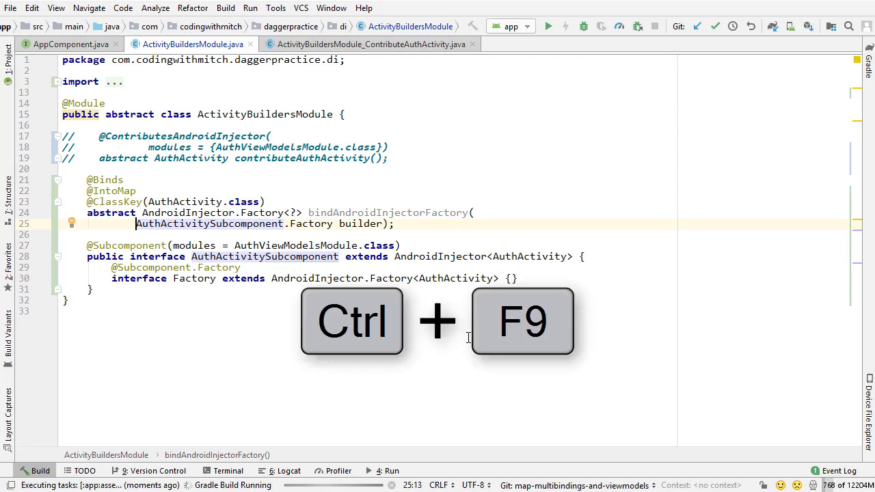
left_click(473, 44)
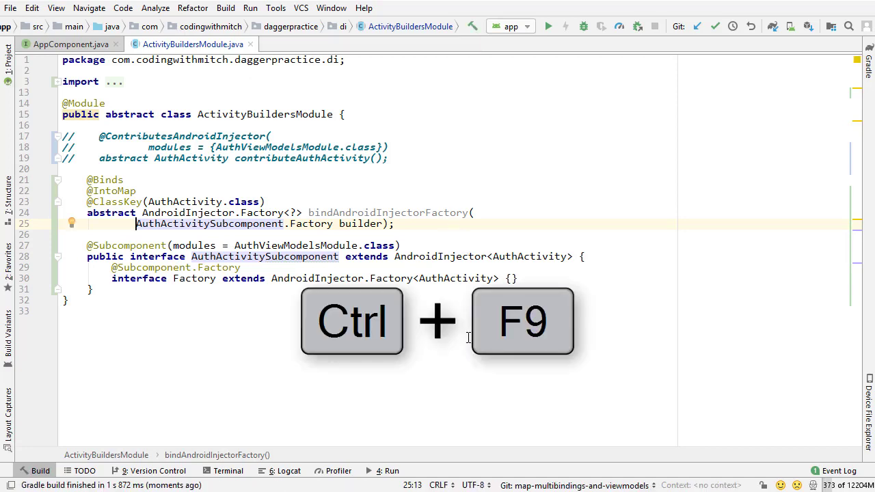
key("ctrl+F9")
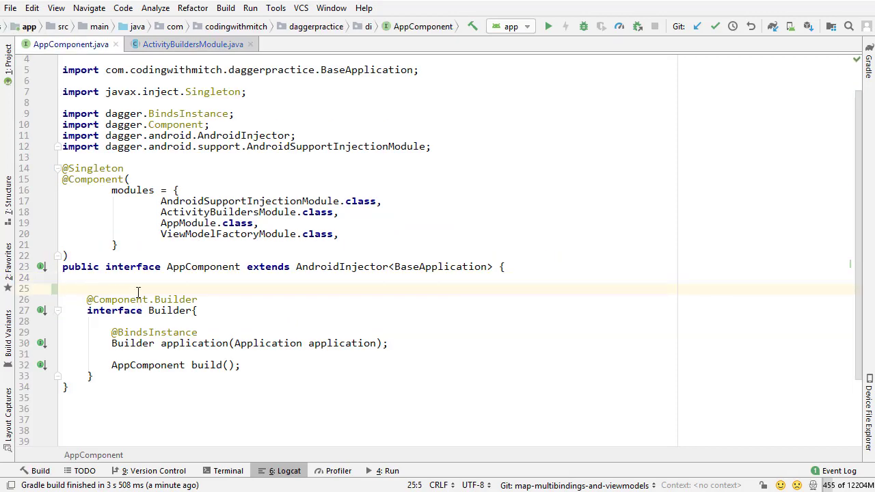
- Declare ActivityBuildersModule.AuthActivitySubcomponent.Factory authSubcomponent() in AppComponent and run the app
type("AuthActivitySubcomponent")
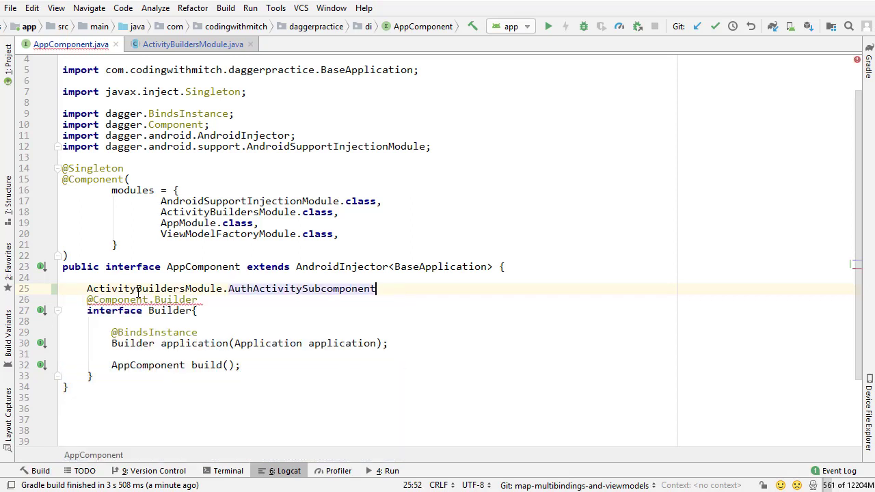
type(".Factory")
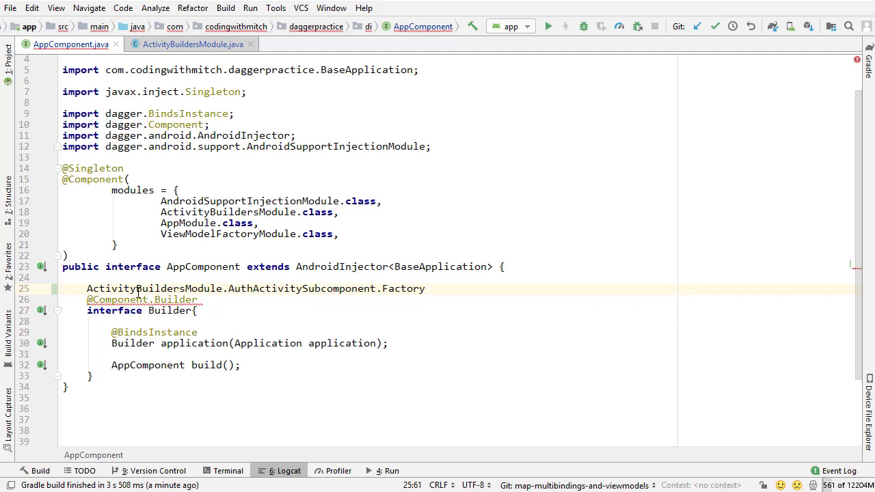
left_click(191, 44)
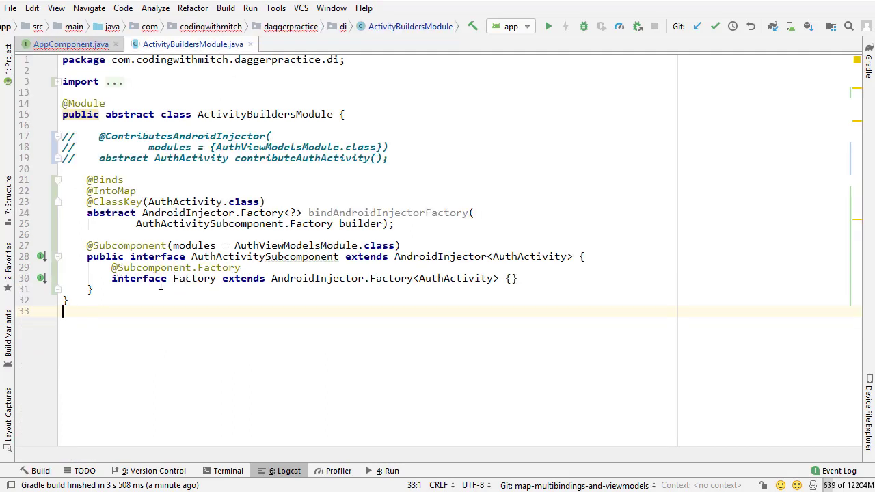
left_click(71, 44)
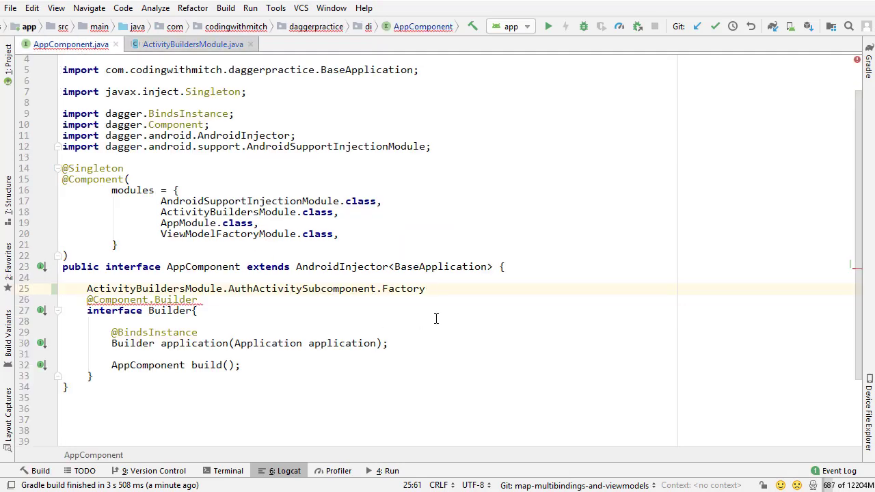
type("auth")
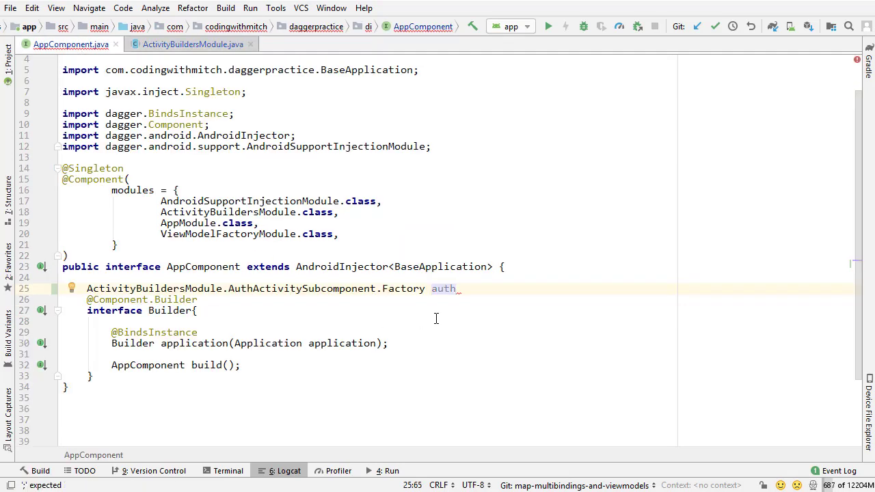
type("Subcomponent();")
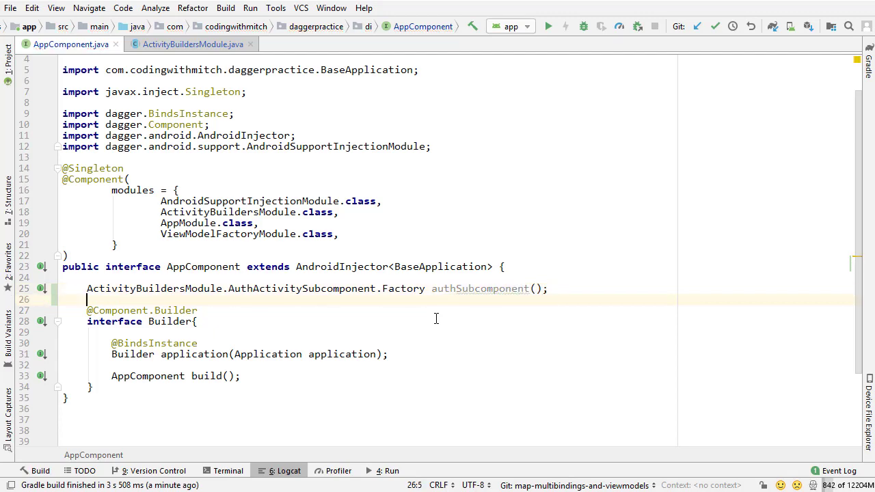
left_click(547, 26)
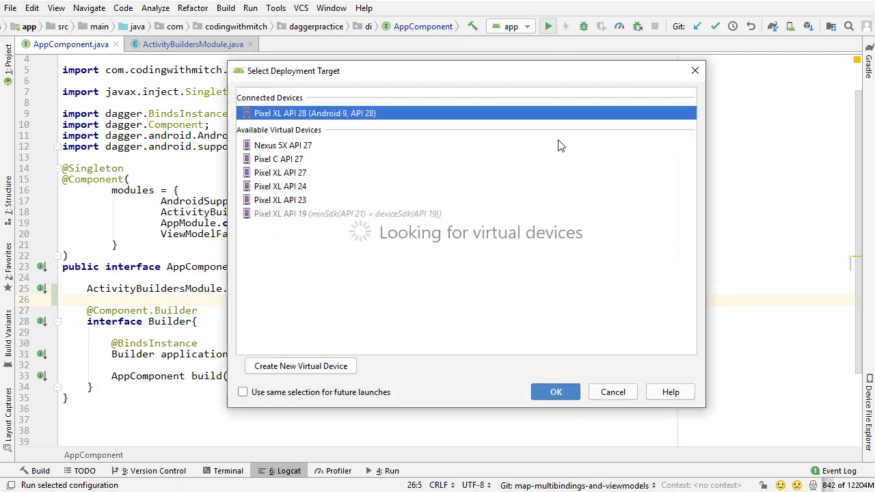
- Deploy to Pixel XL API 28, then delete the authSubcomponent() declaration from AppComponent
left_click(555, 391)
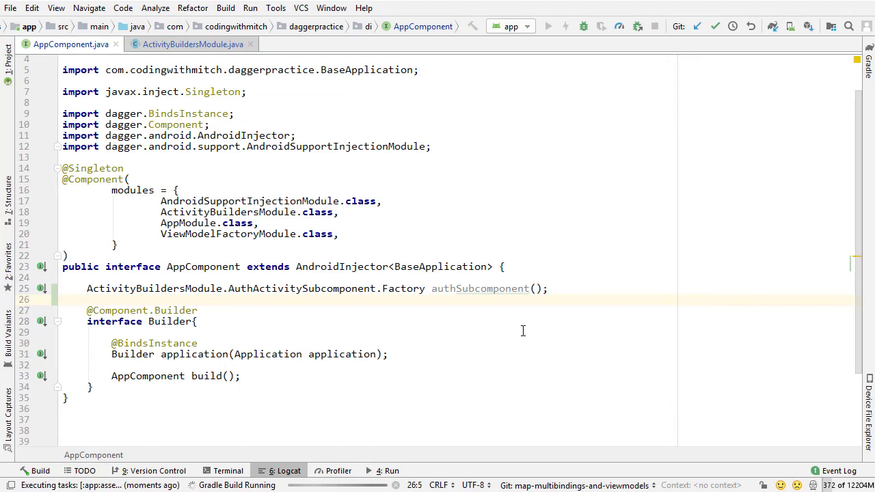
left_click(192, 43)
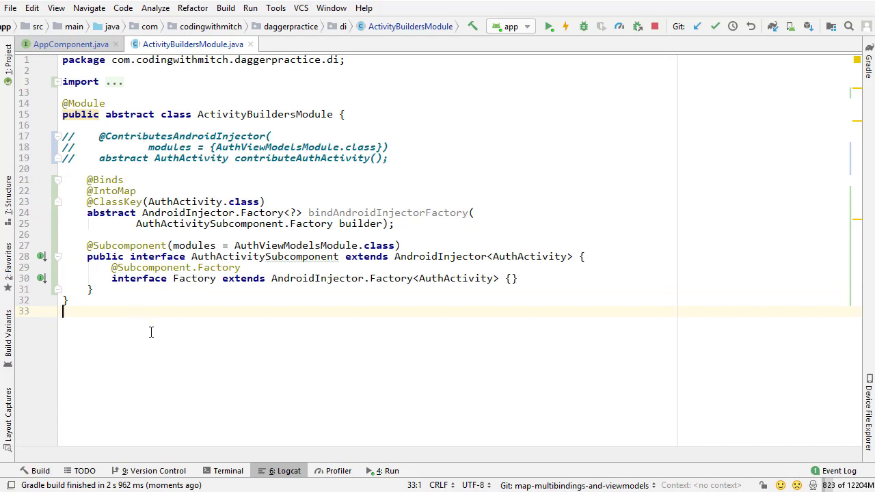
left_click(71, 43)
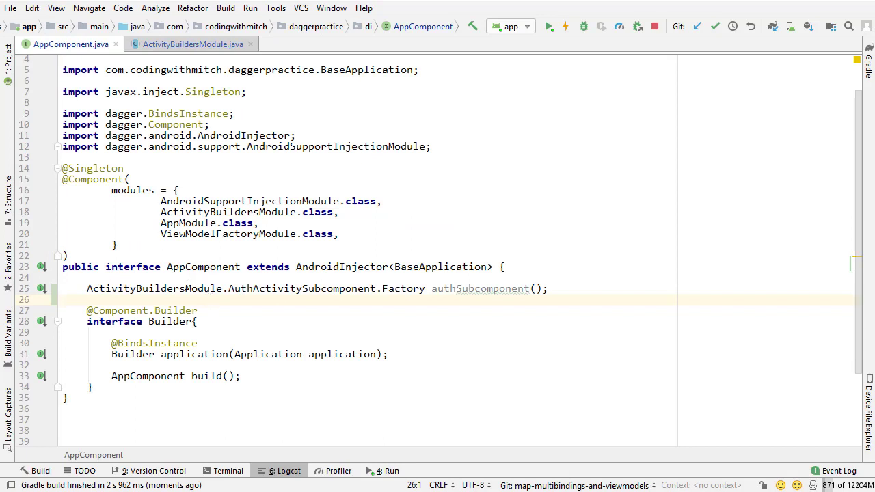
double_click(300, 286)
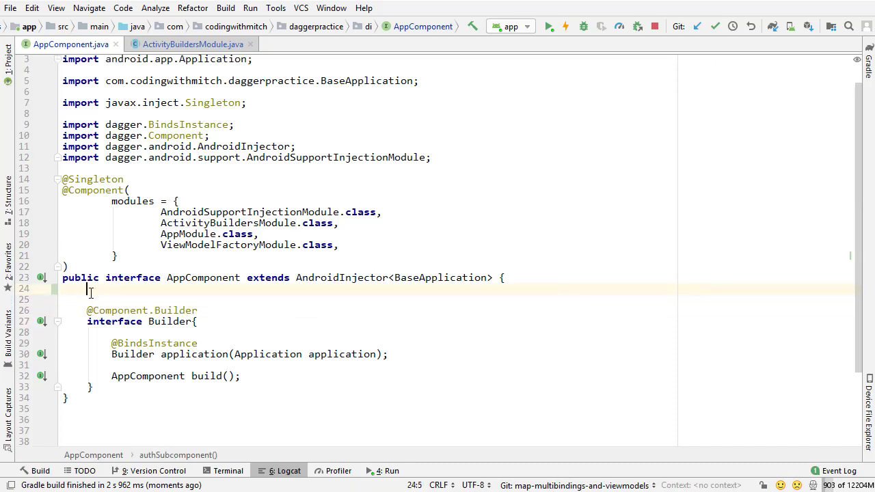
left_click(193, 43)
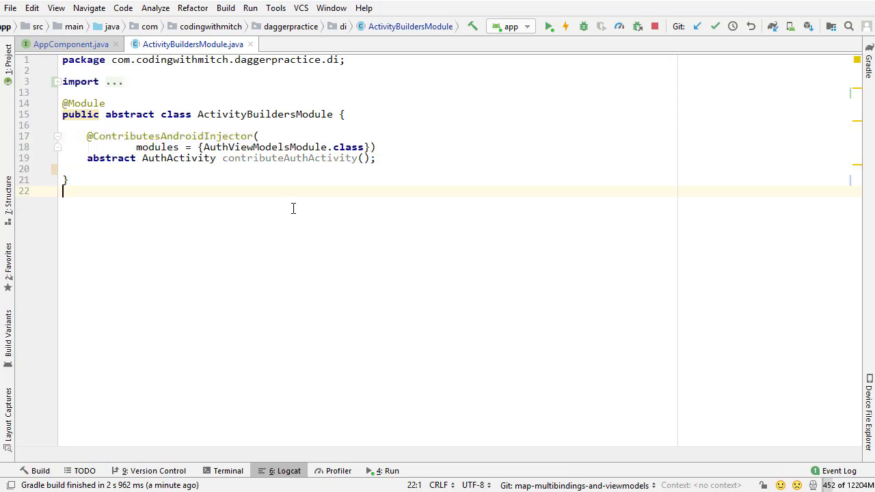
mouse_move(216, 256)
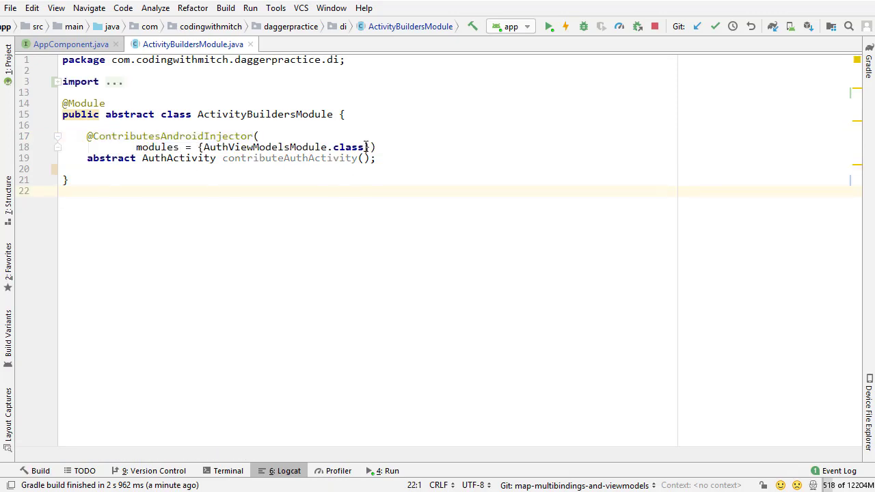
left_click(366, 148)
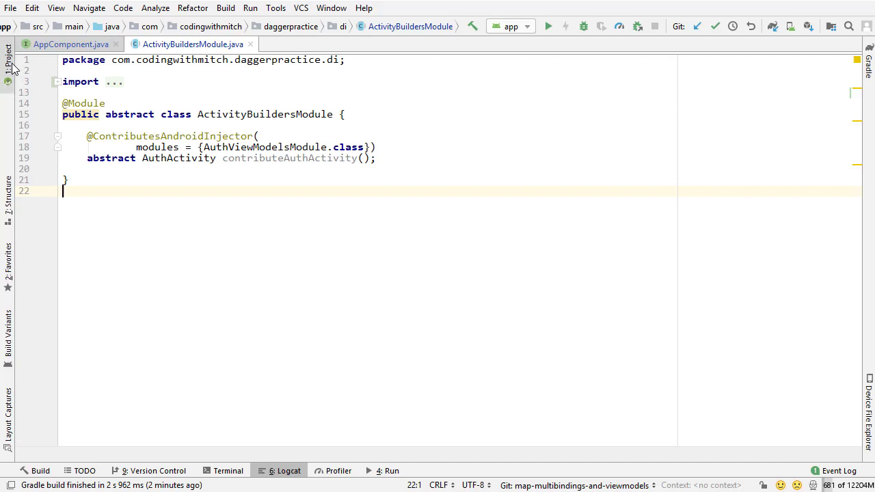
- Show the Project tool window with the di package contents beside ActivityBuildersModule
left_click(8, 62)
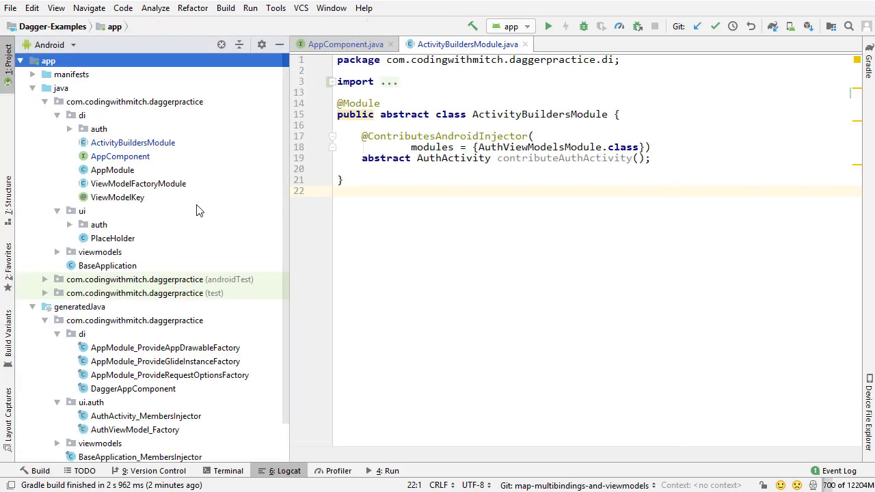
mouse_move(188, 188)
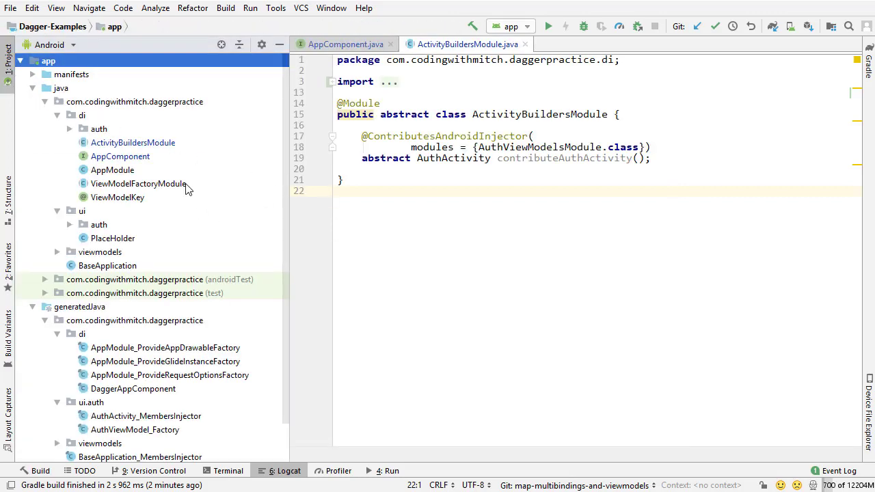